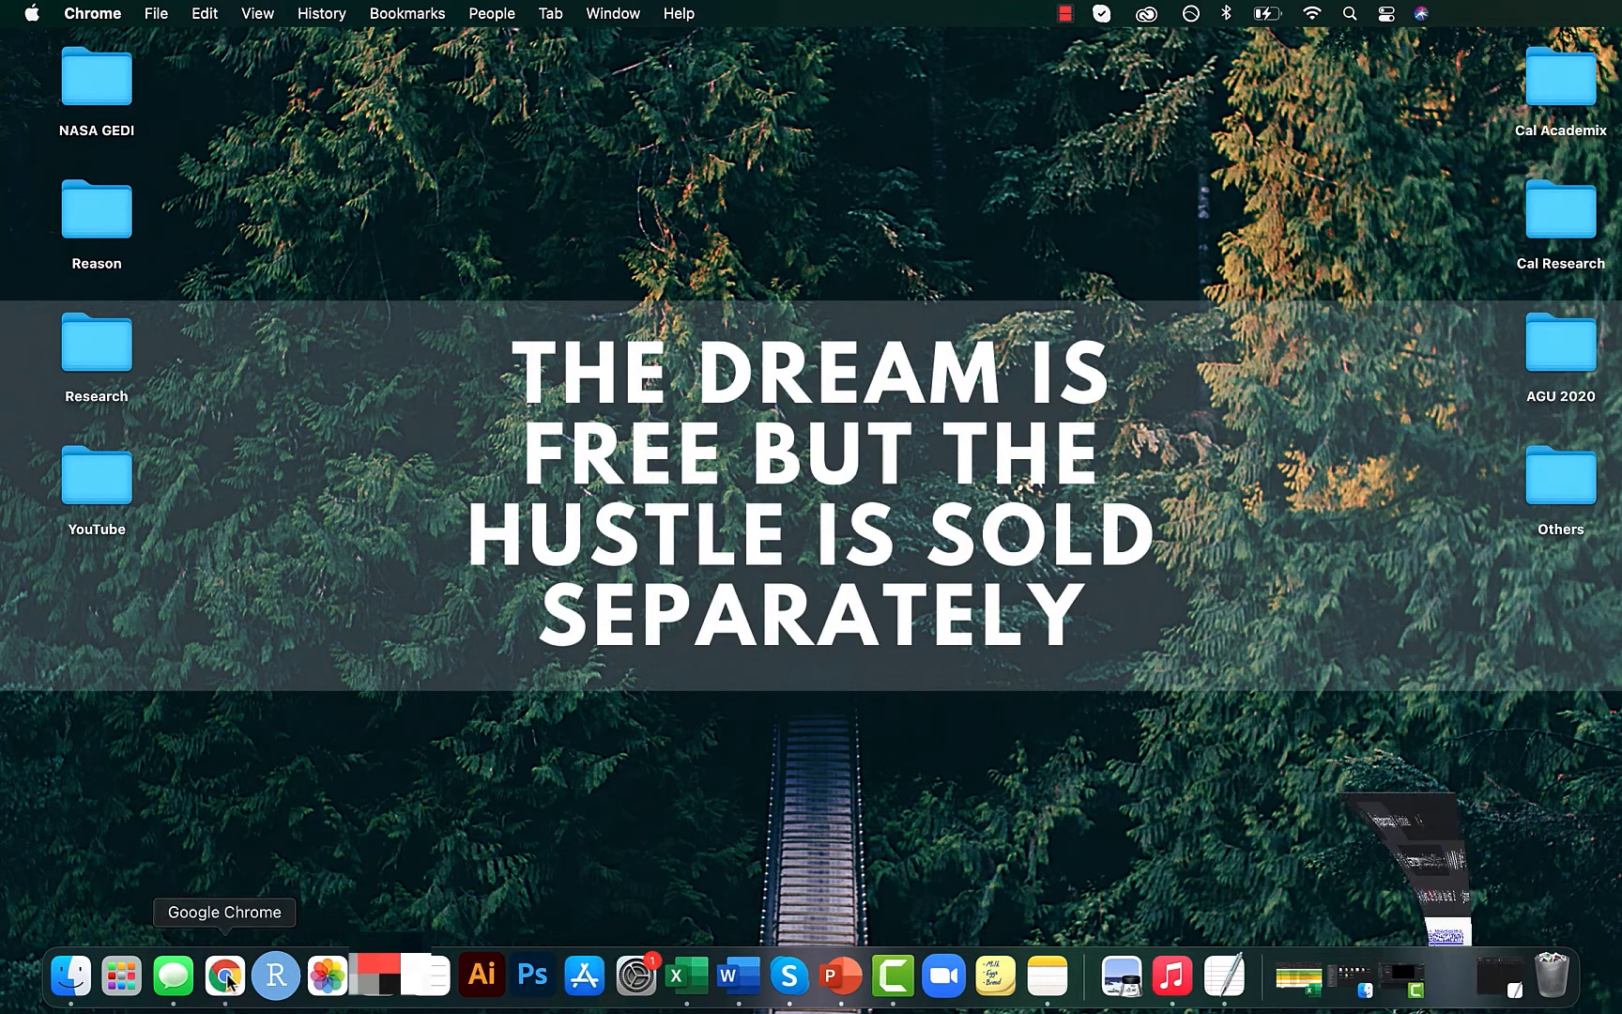
Bring the Chrome window with the GEDI finder granule list to the front.
click(226, 974)
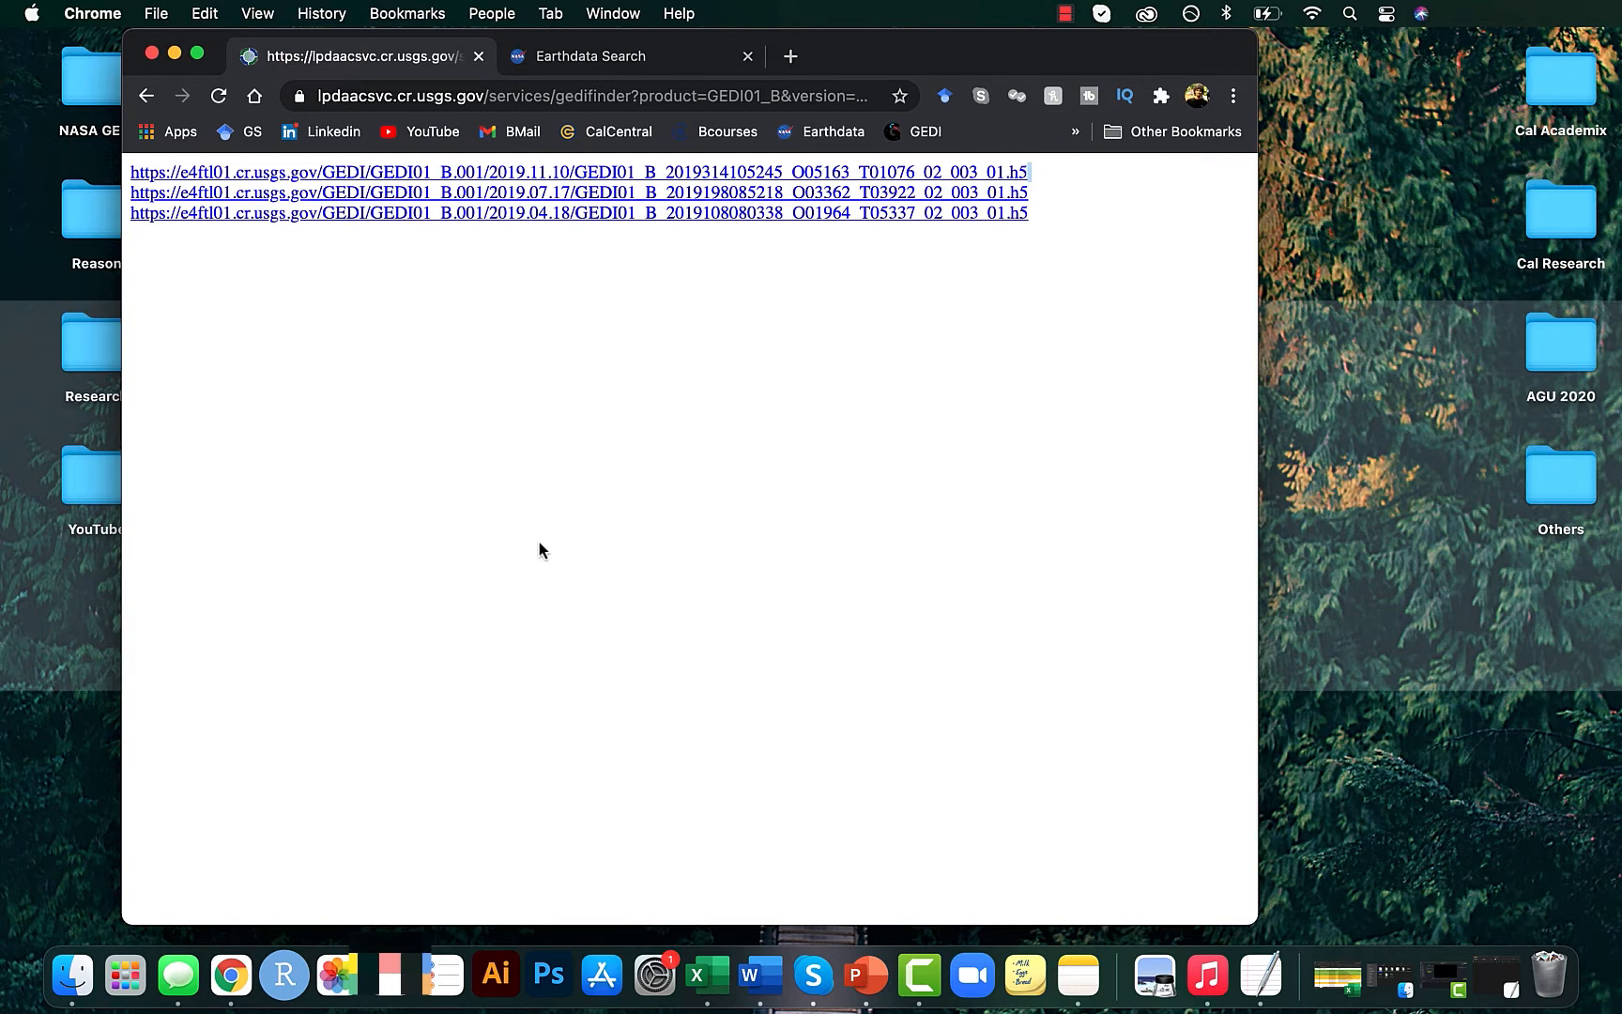
mouse_move(610, 580)
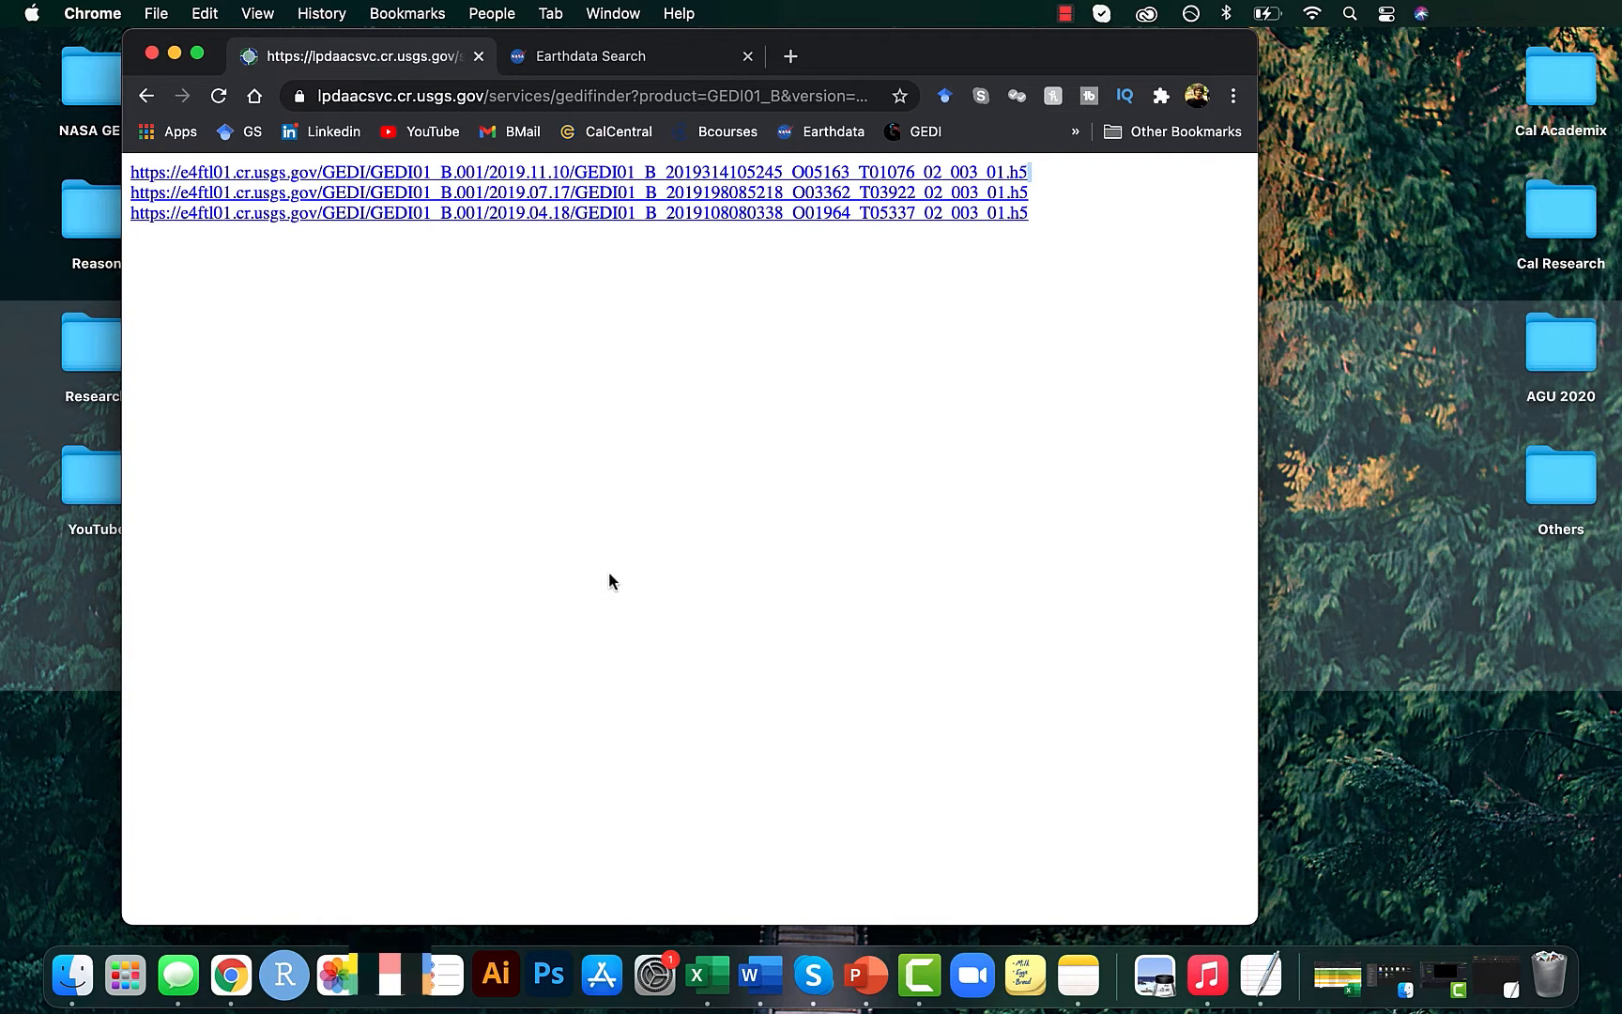
mouse_move(895, 707)
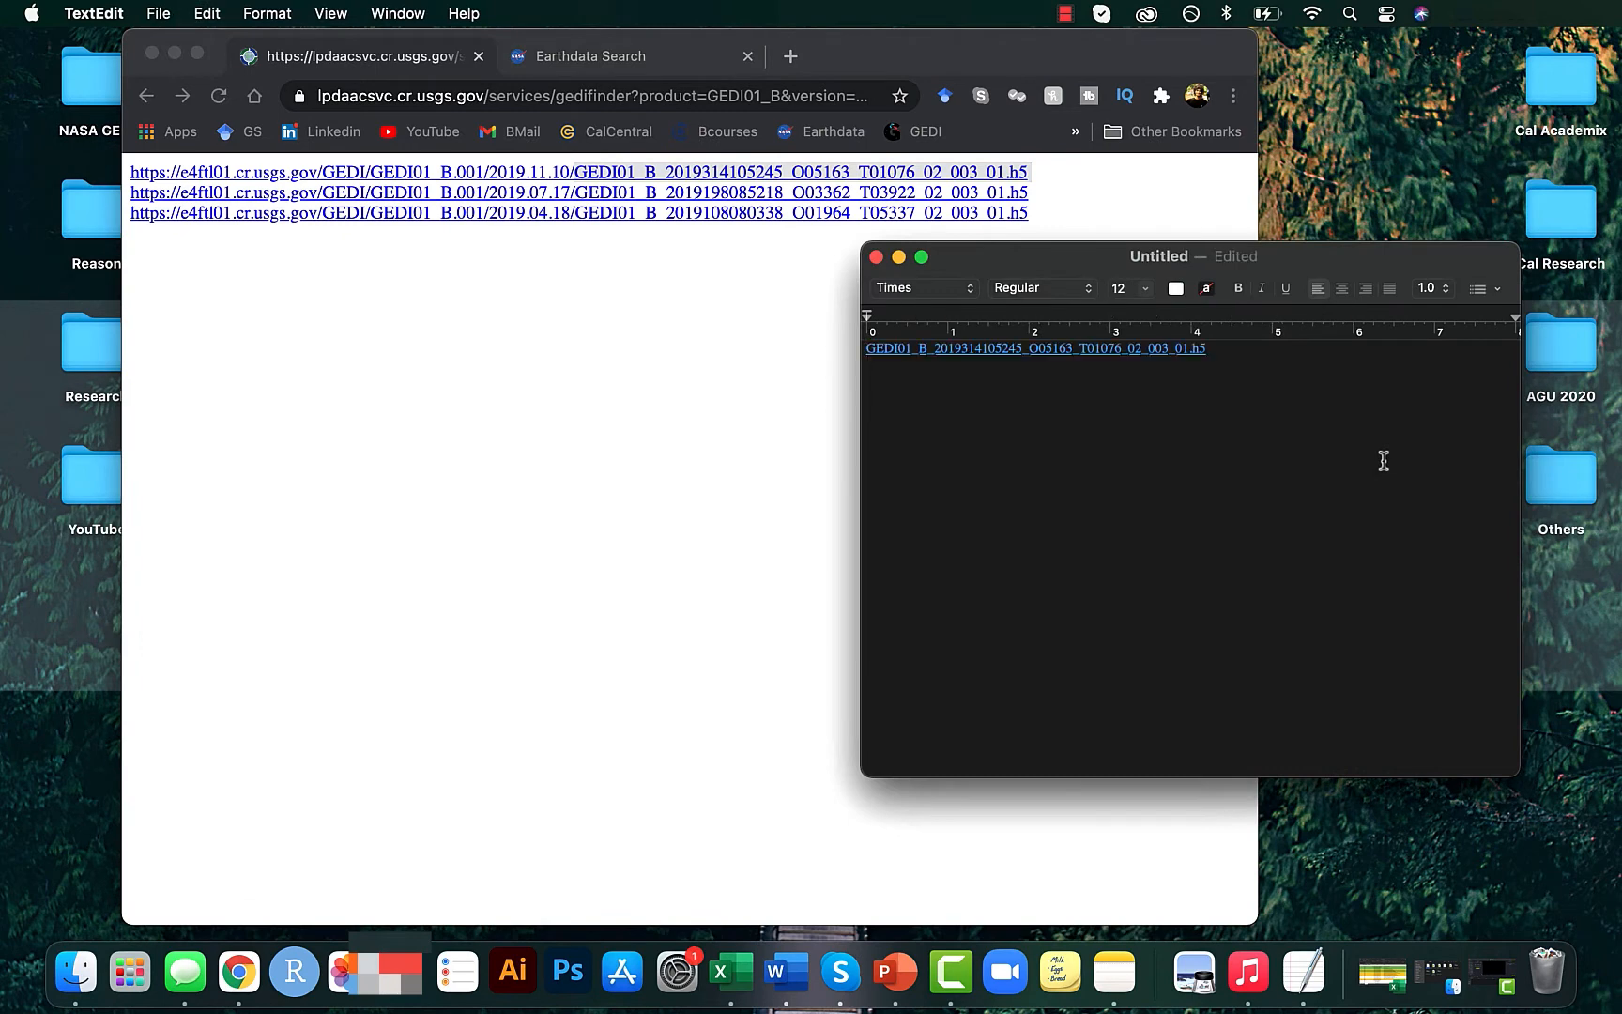
text(GEDI01_B_2019198085218_O03362_T03922_02_003_01.h5)
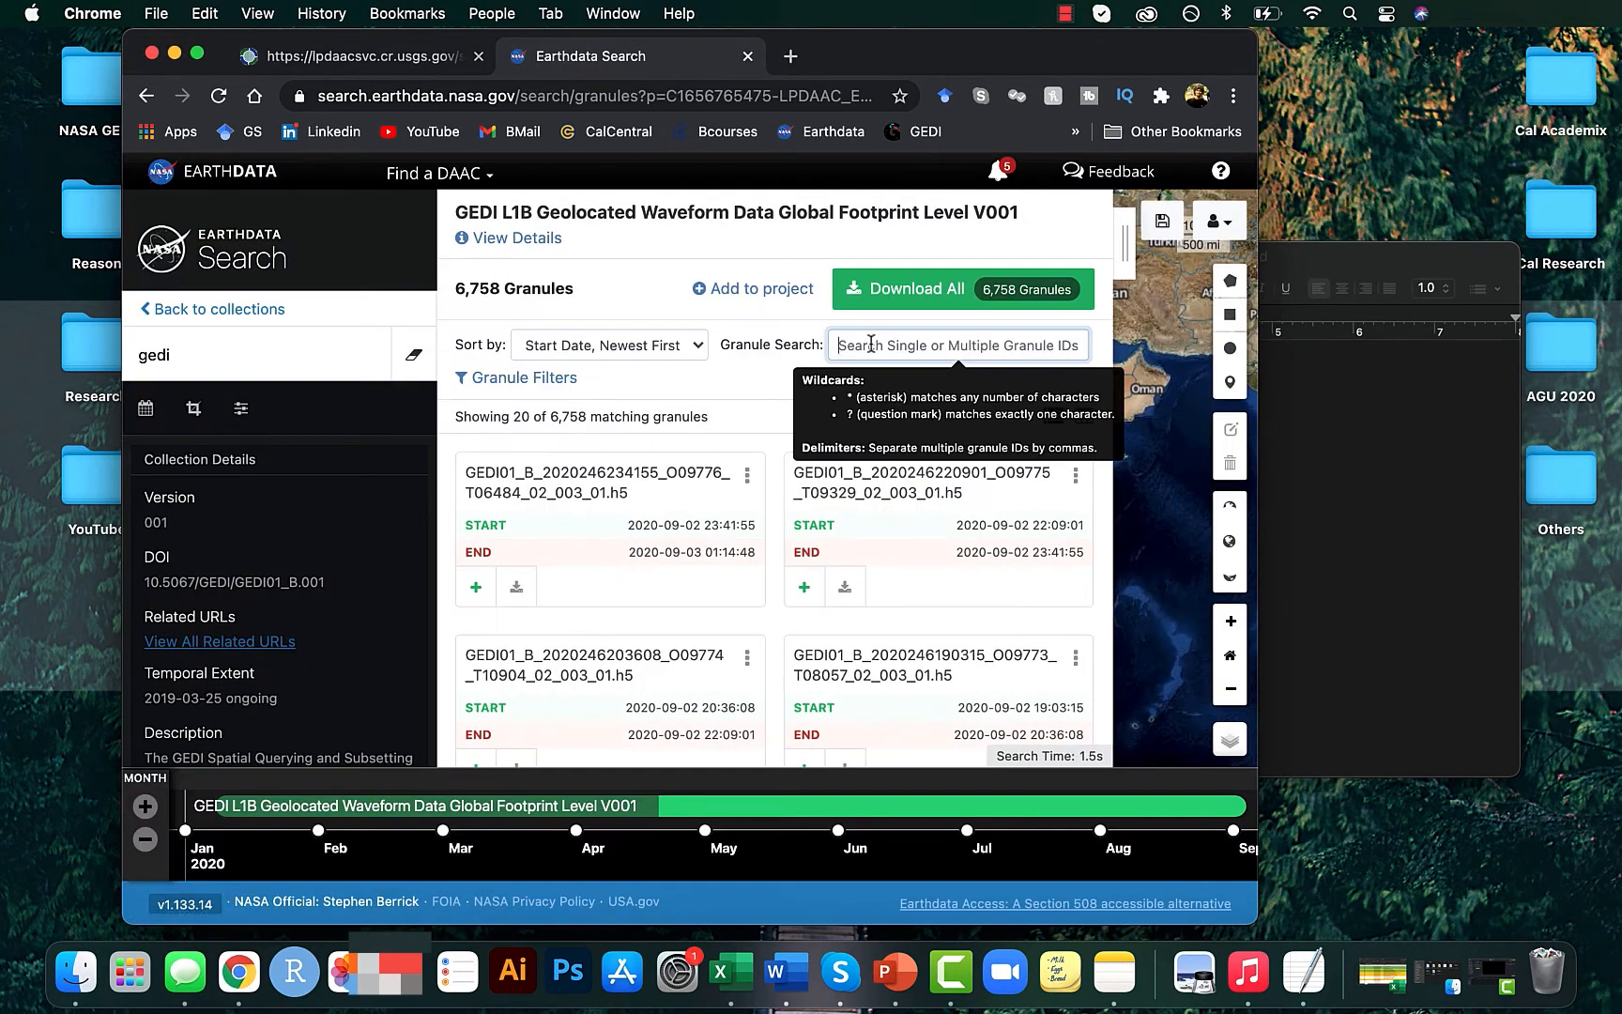
Search the granule IDs, add the three matching GEDI L1B granules to a project and open its Edit Options.
text(338_O01964_T05337_02_003_01.h5)
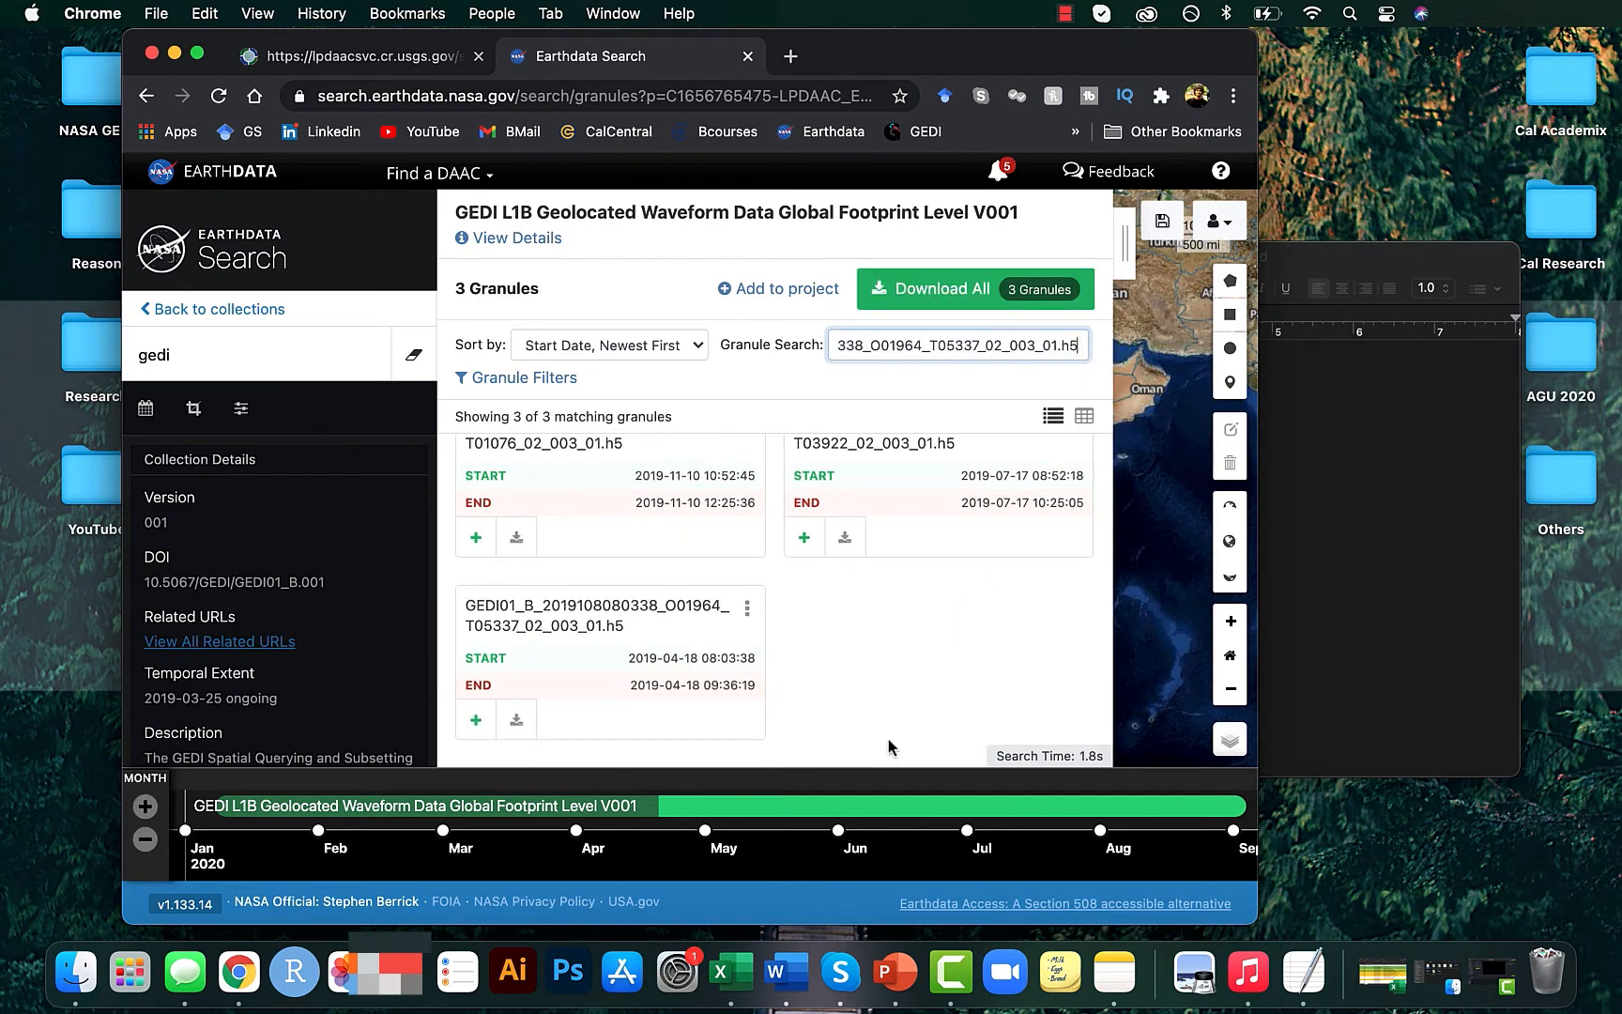
click(975, 290)
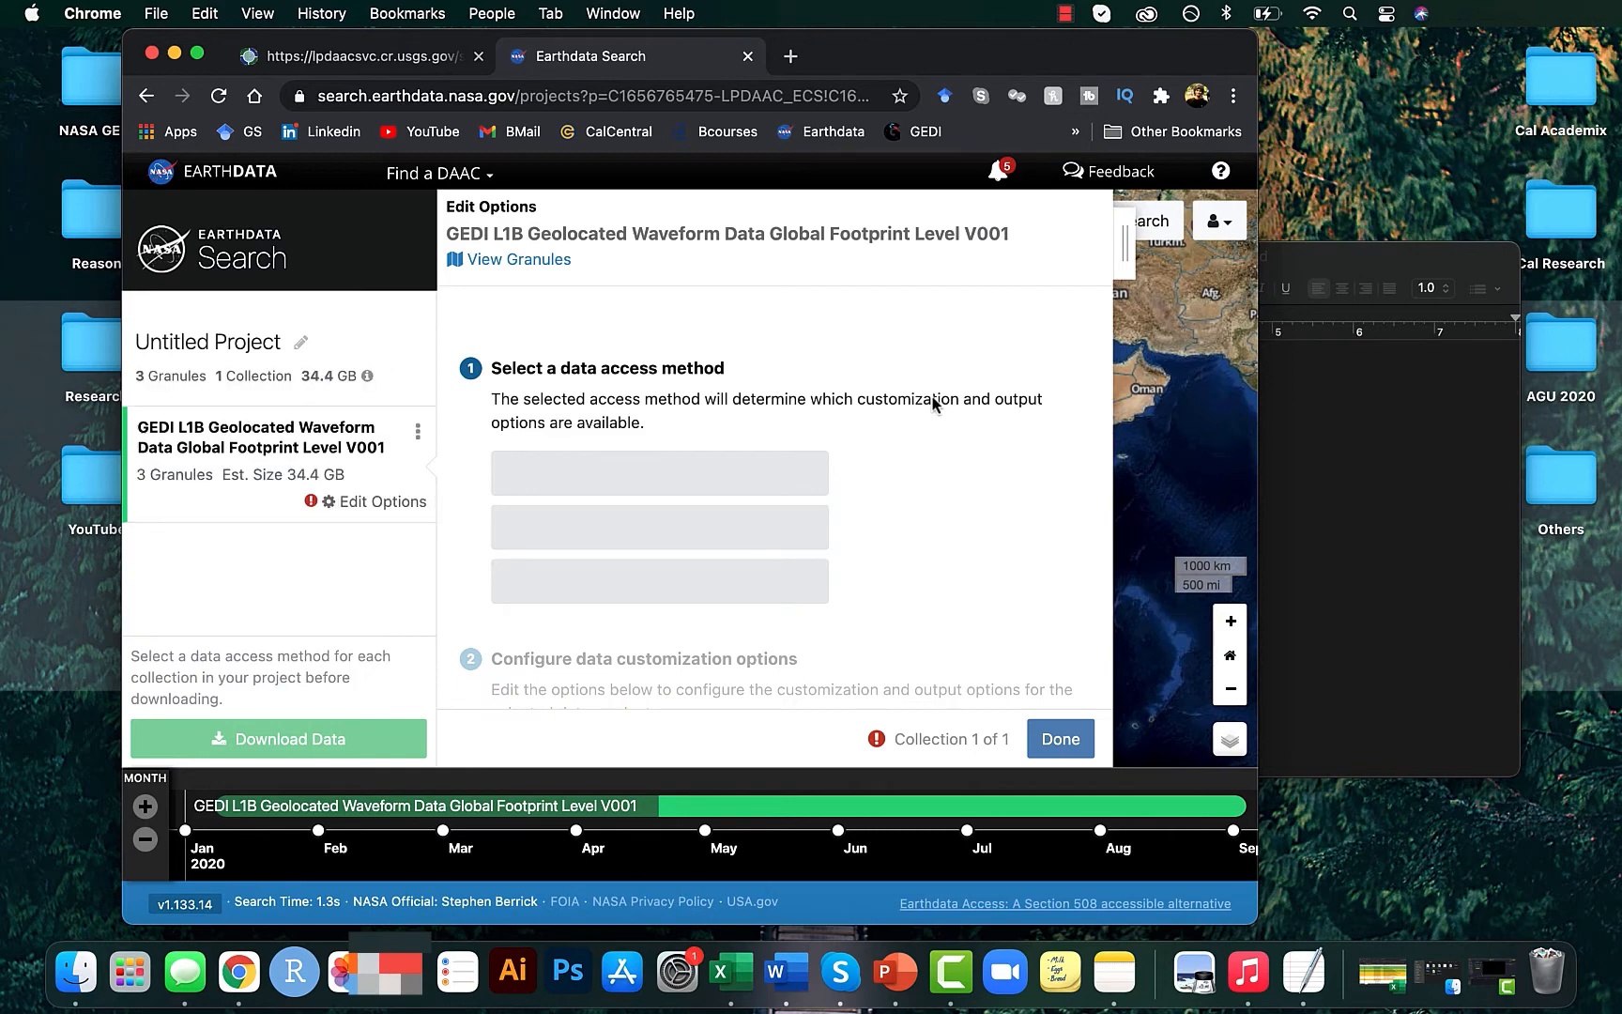
click(520, 479)
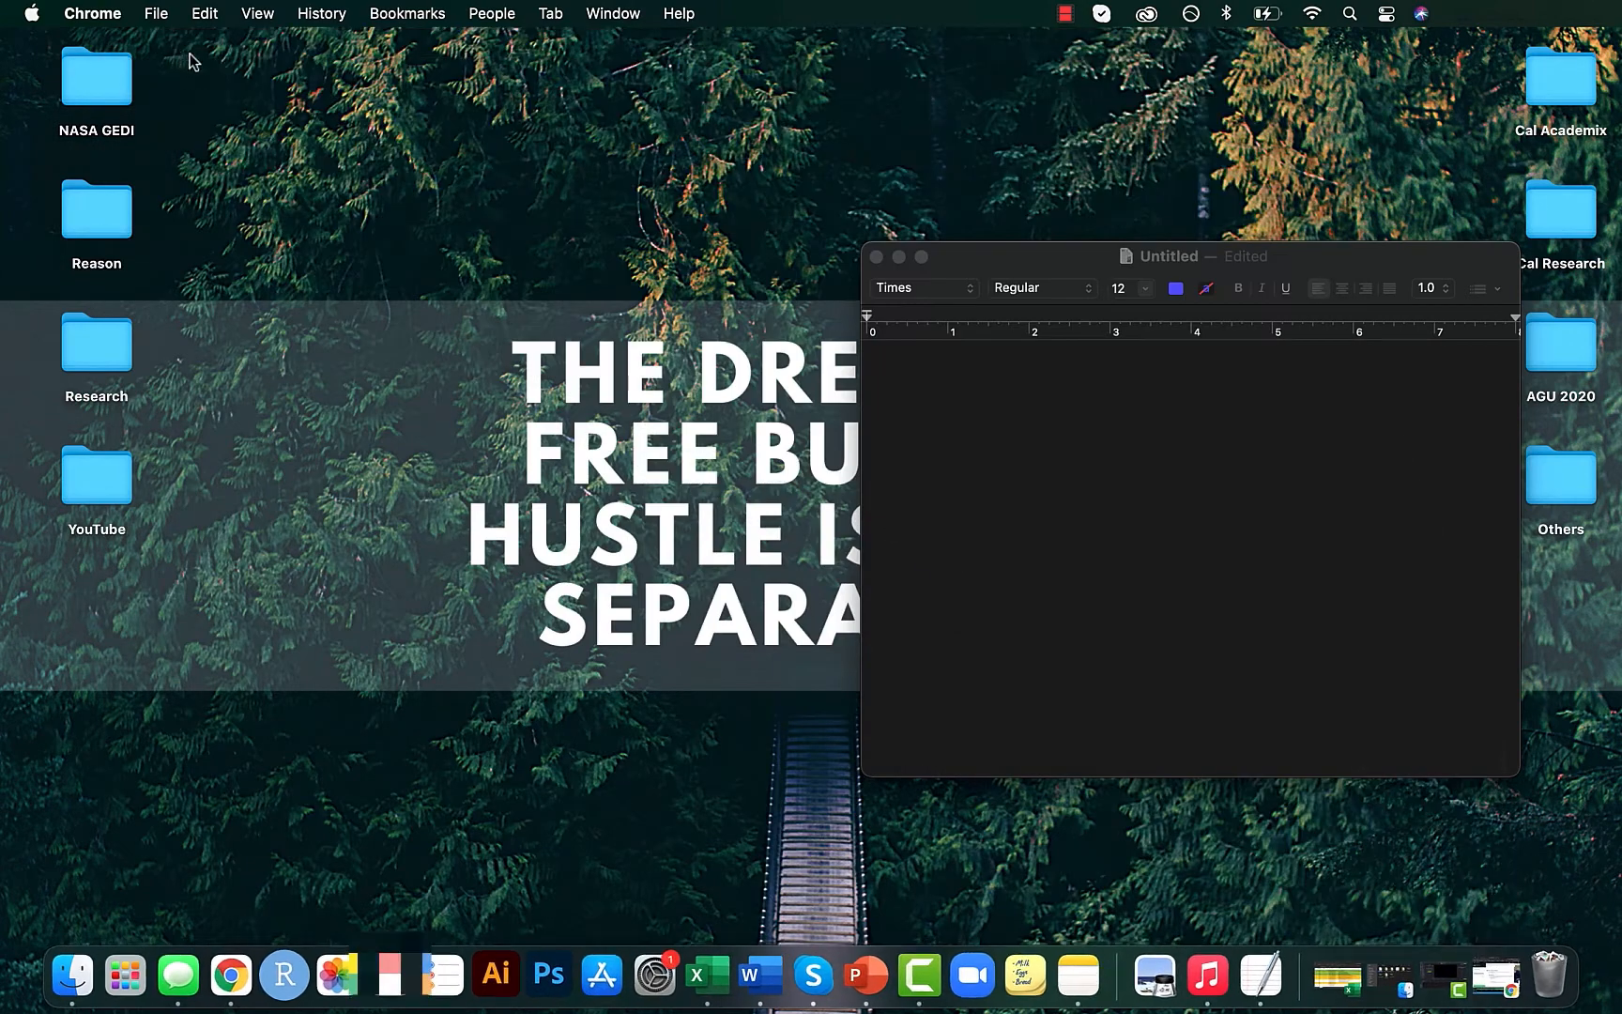
click(877, 258)
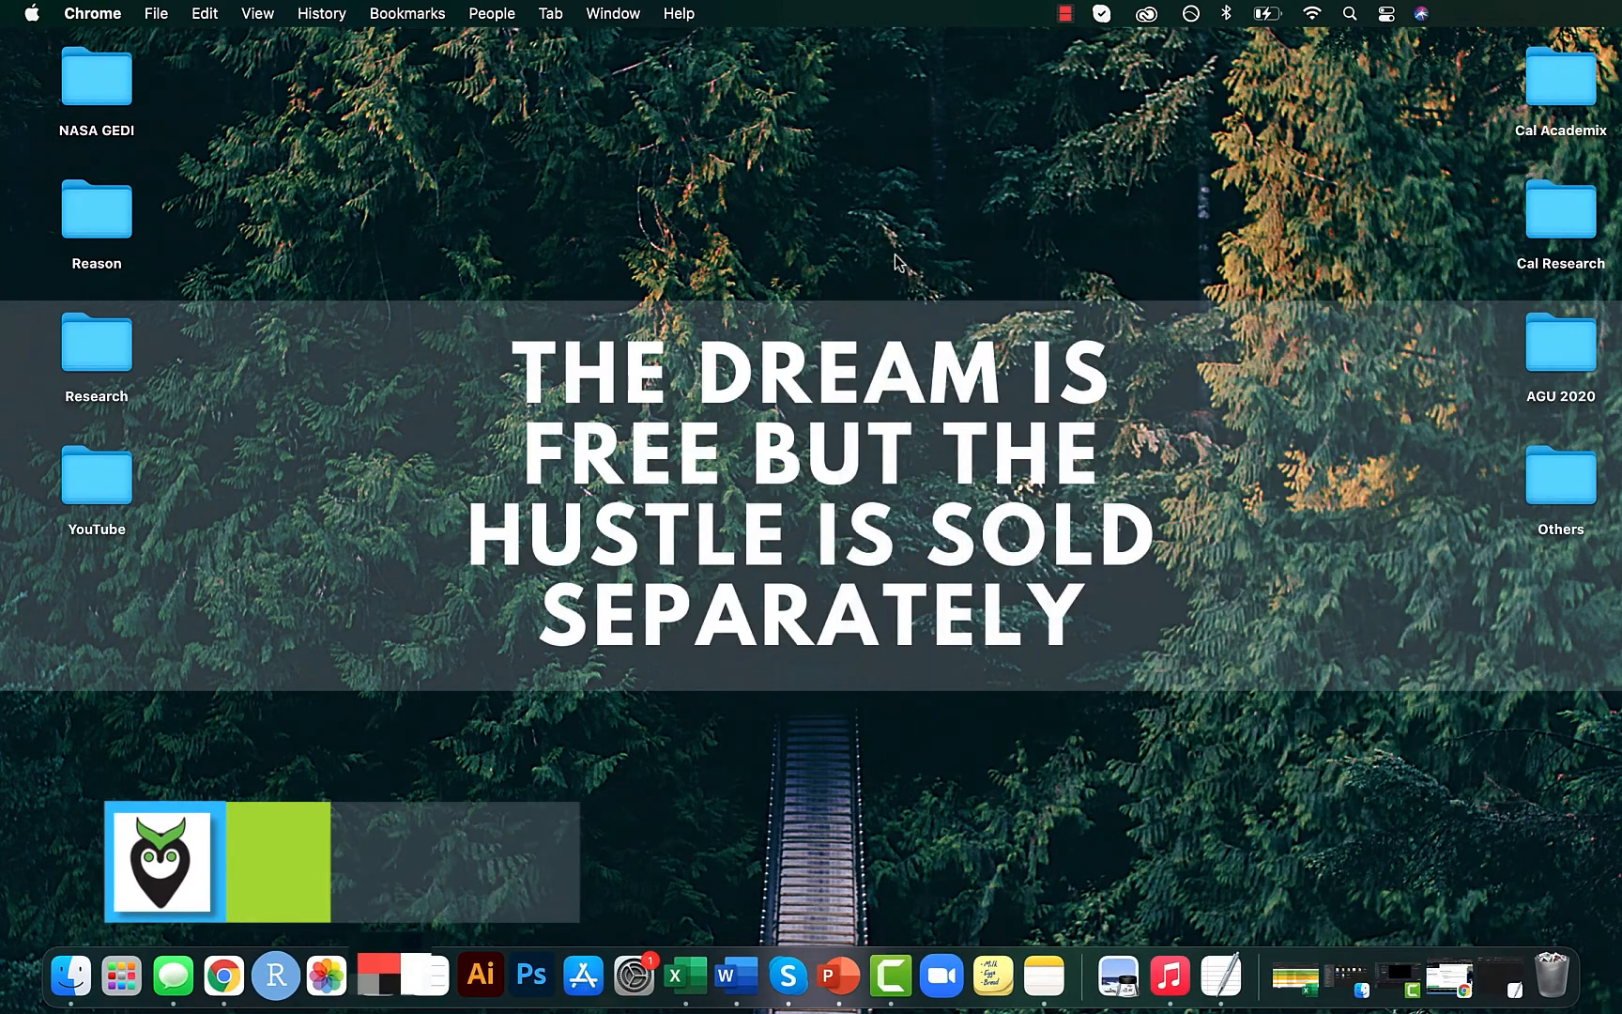